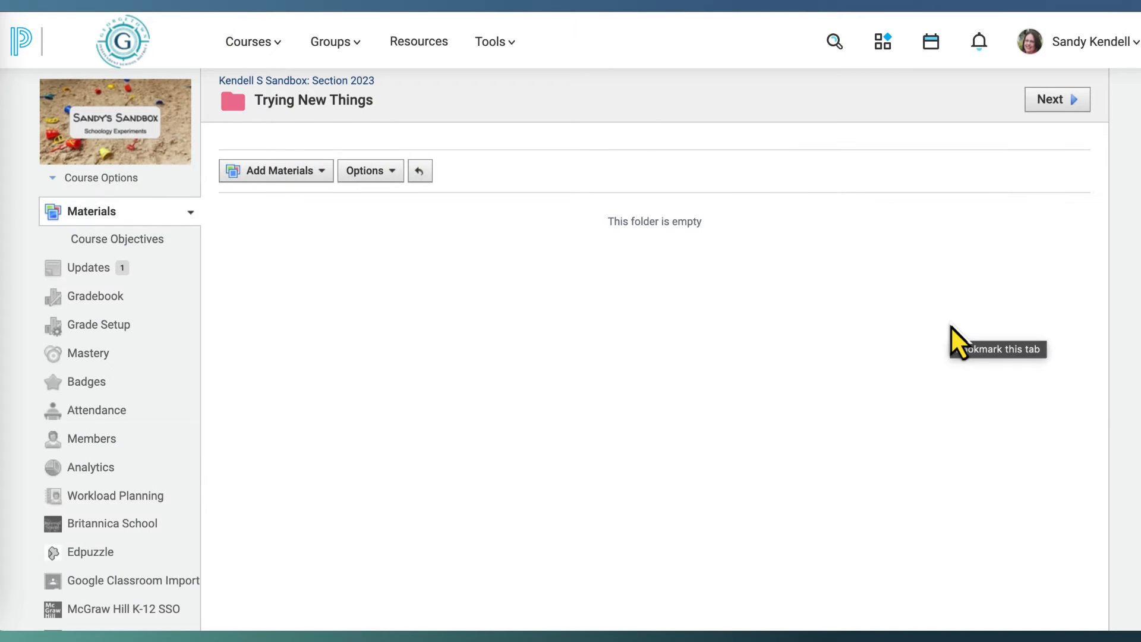
mouse_move(851, 339)
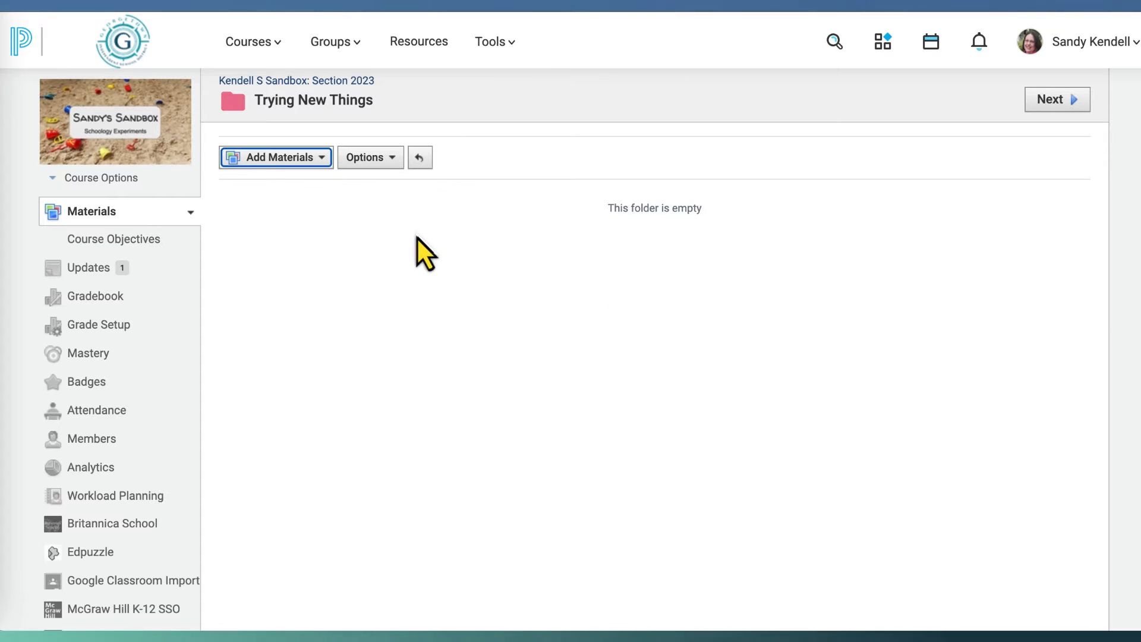
Add a new page titled 'Schoology Basics' and list the insertable content types in its editor.
click(275, 157)
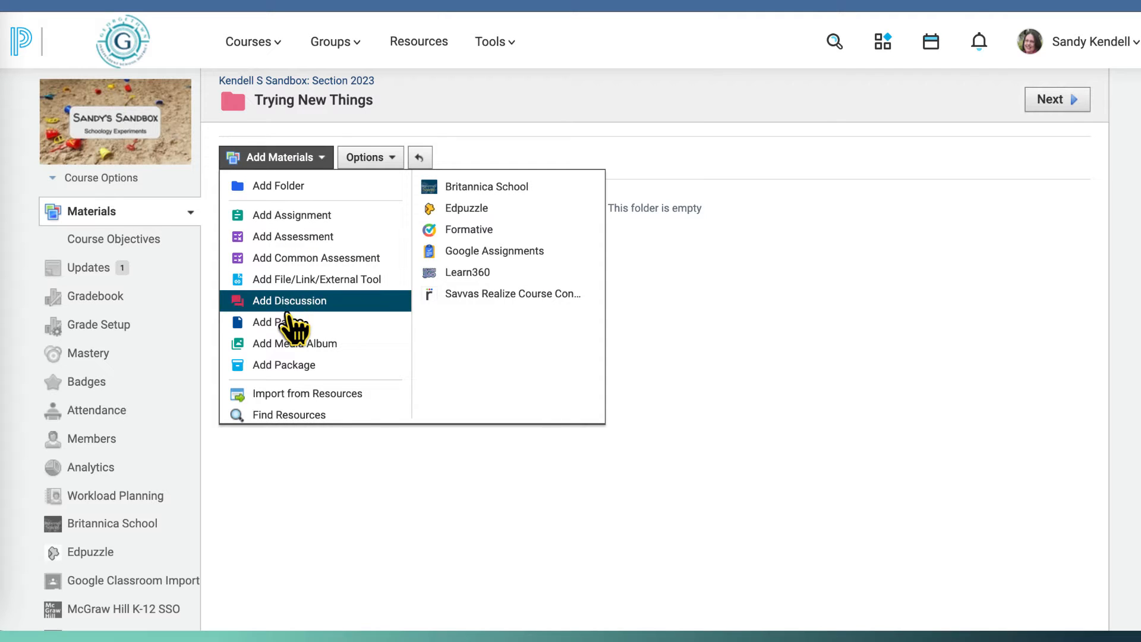
click(275, 322)
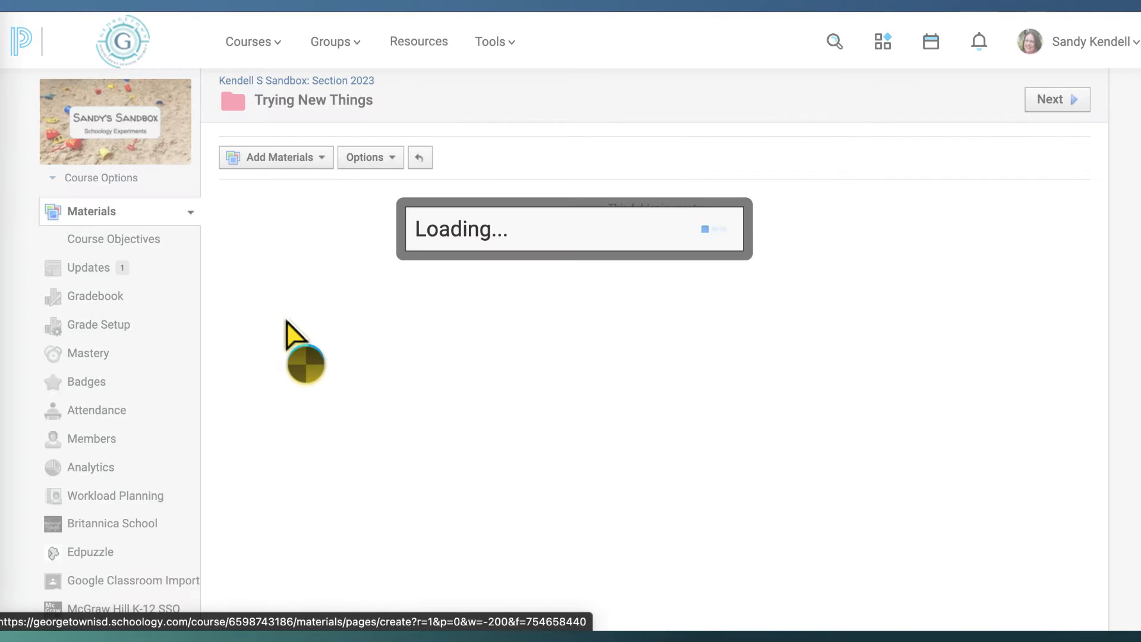
text(Schoology Basics)
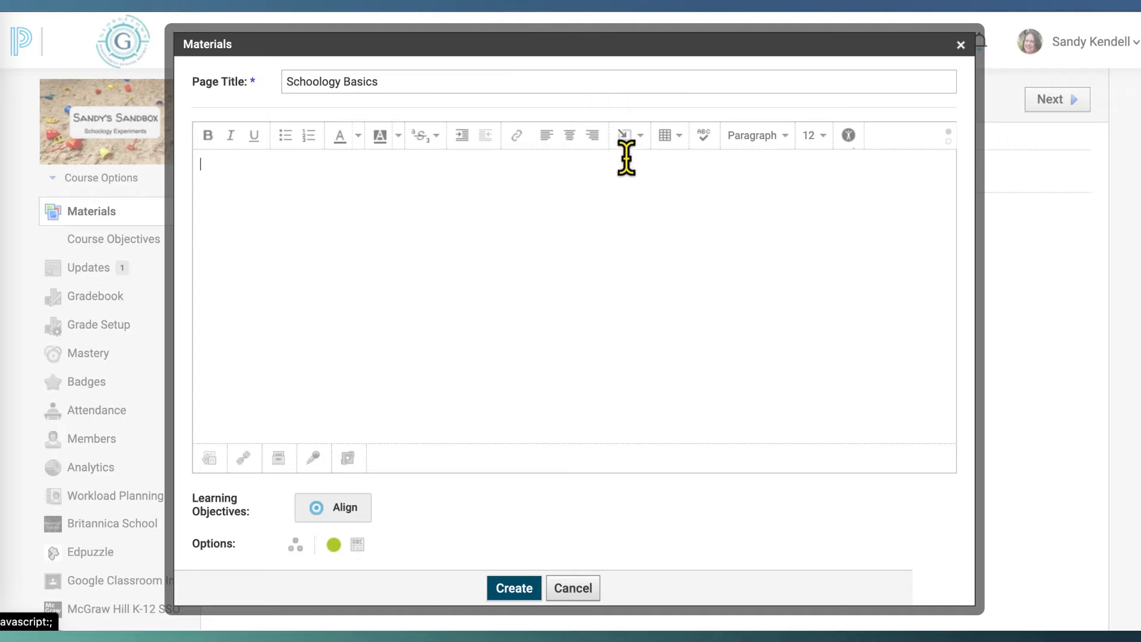
click(624, 136)
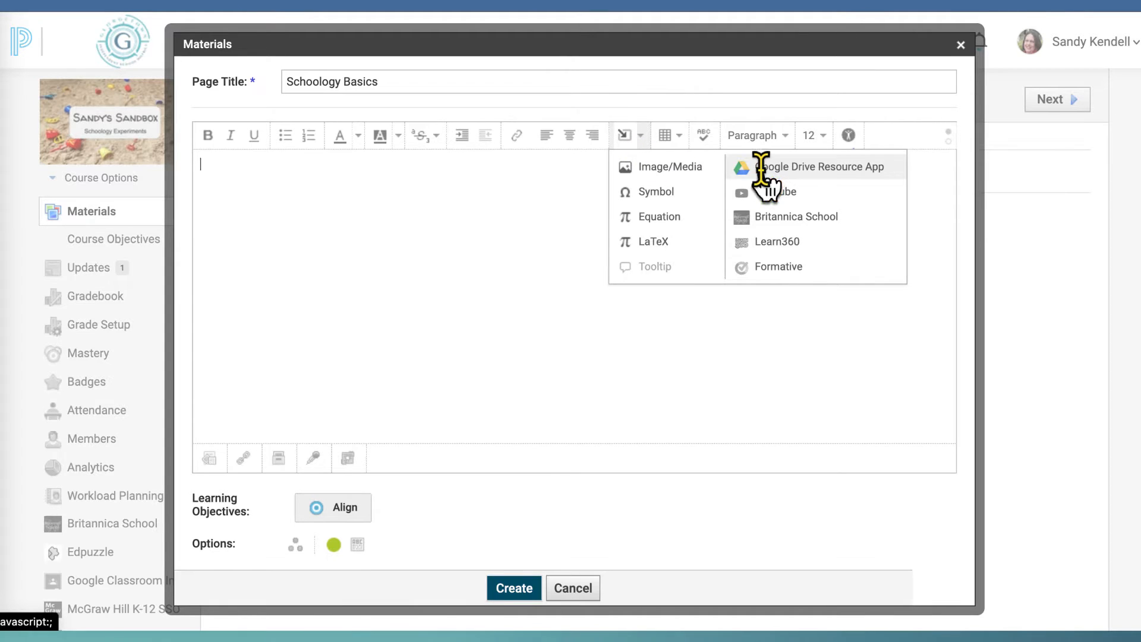
Choose the Google Drive Resource App to bring up the Import from Resources window.
click(818, 166)
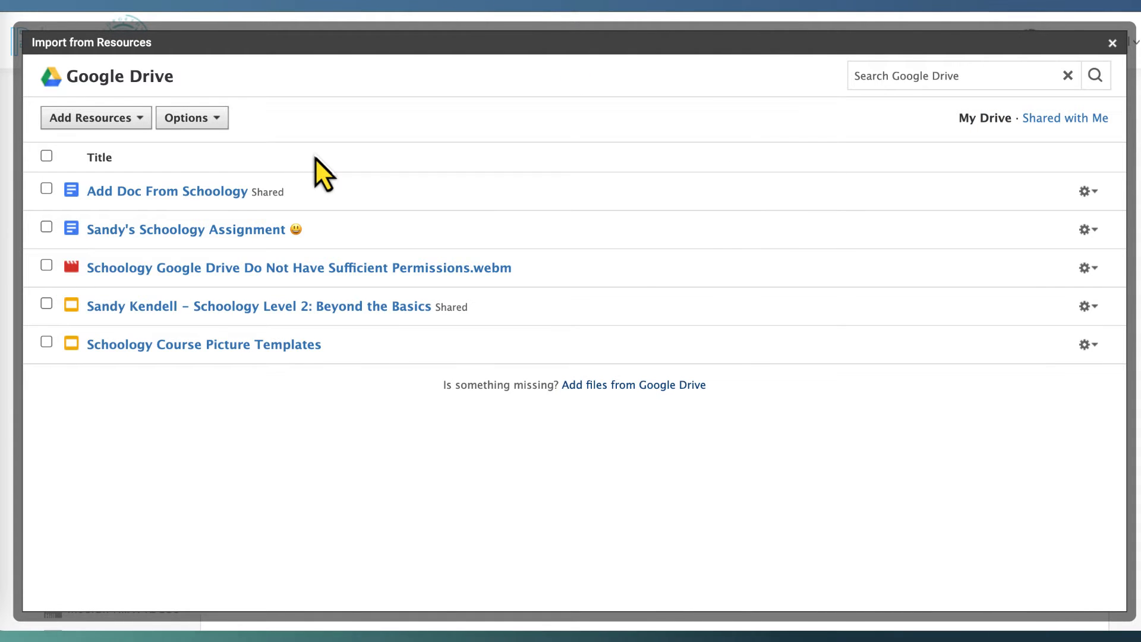
mouse_move(292, 422)
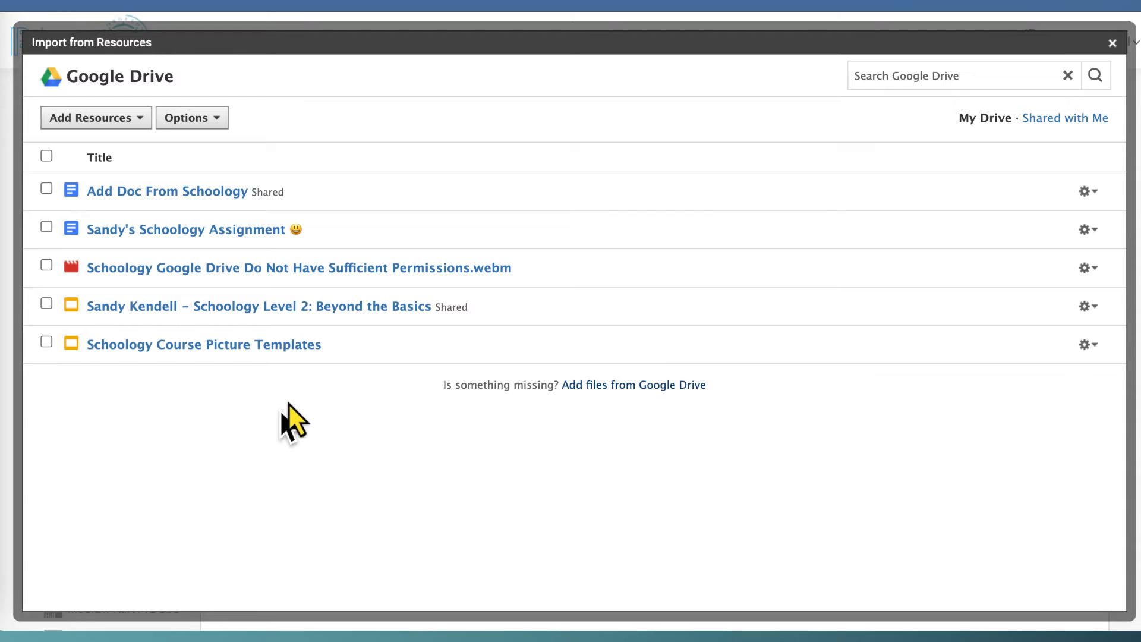
mouse_move(251, 470)
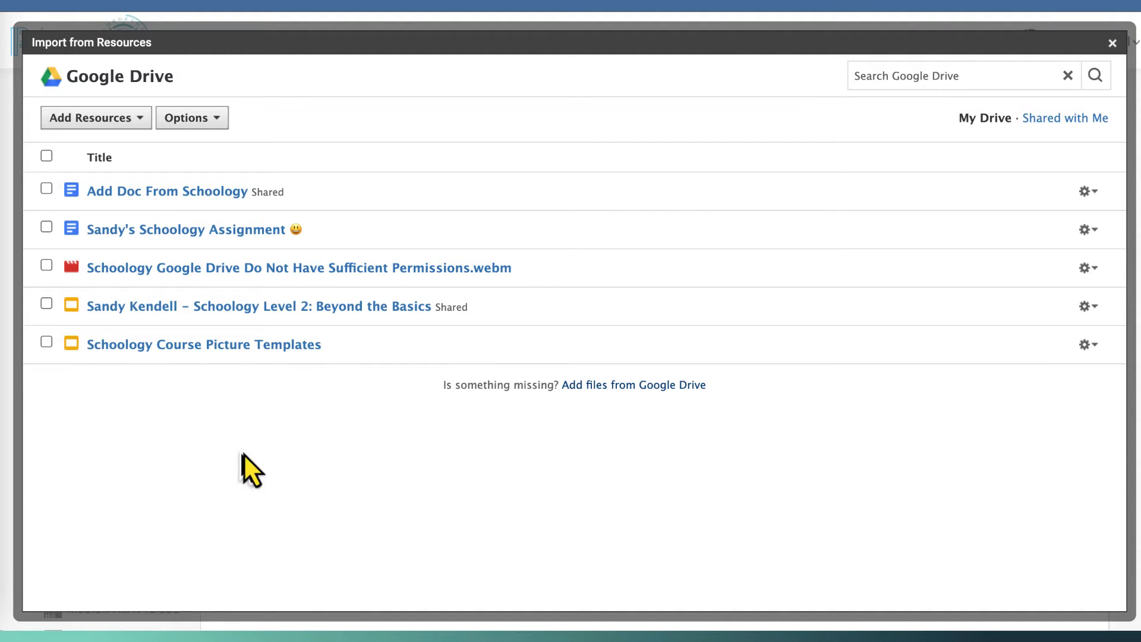
mouse_move(195, 433)
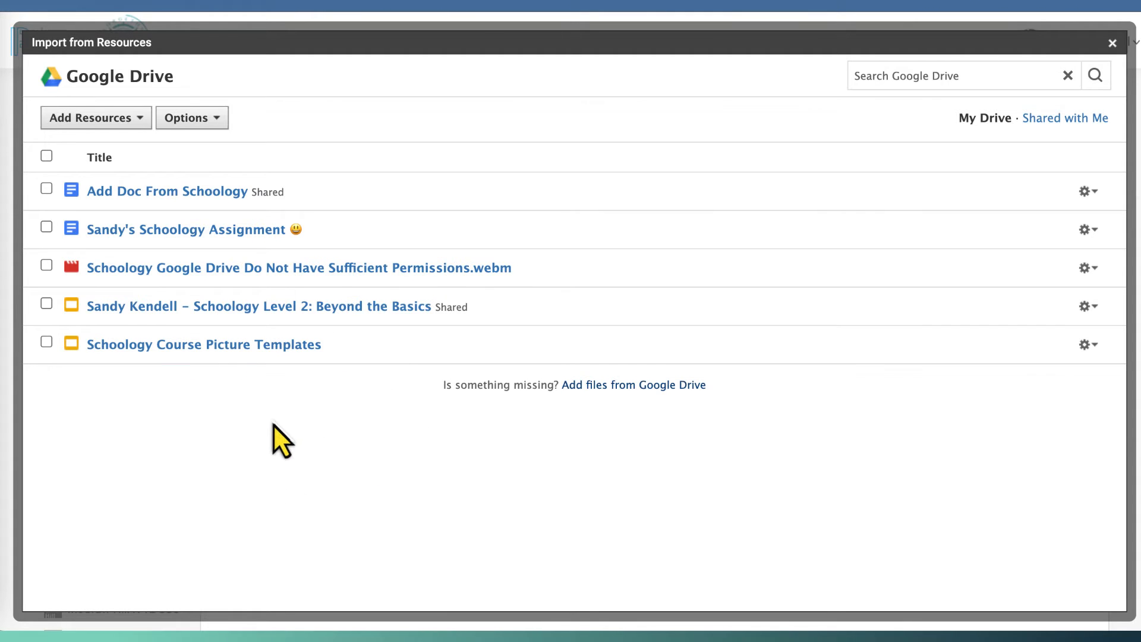
mouse_move(371, 404)
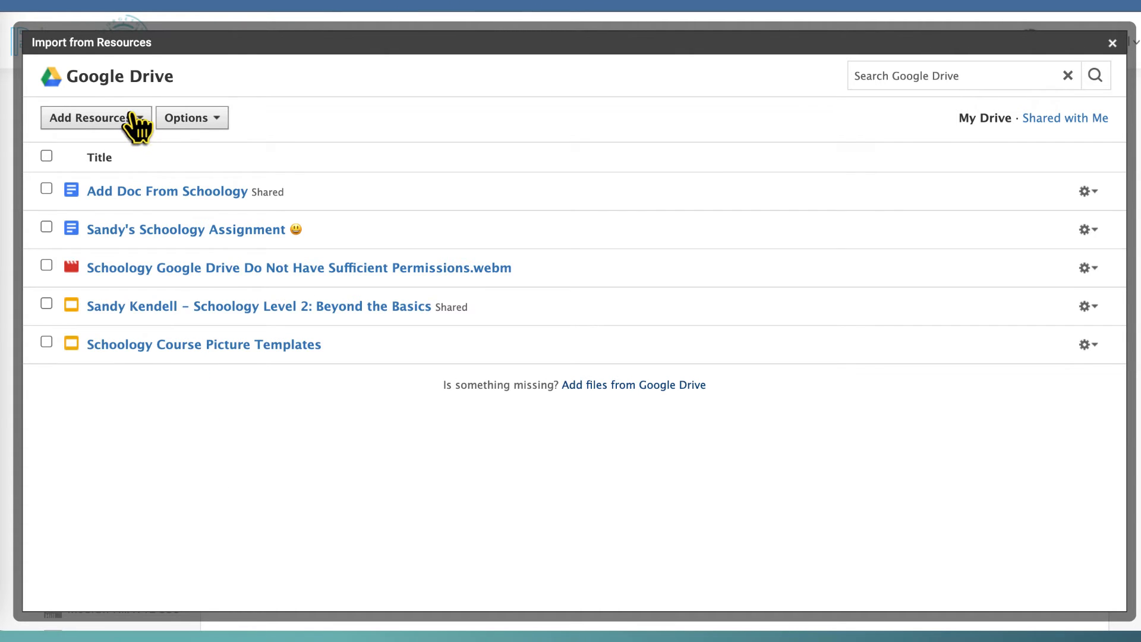
Search the Google Drive file picker for 'scavanger hunt schoology'.
click(90, 118)
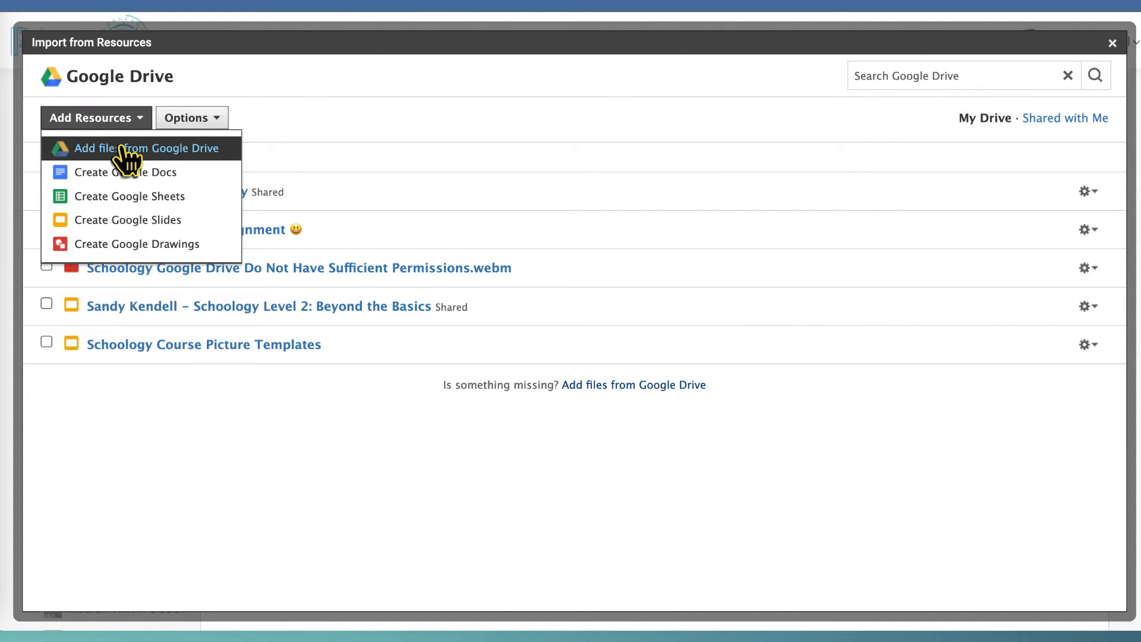
click(143, 148)
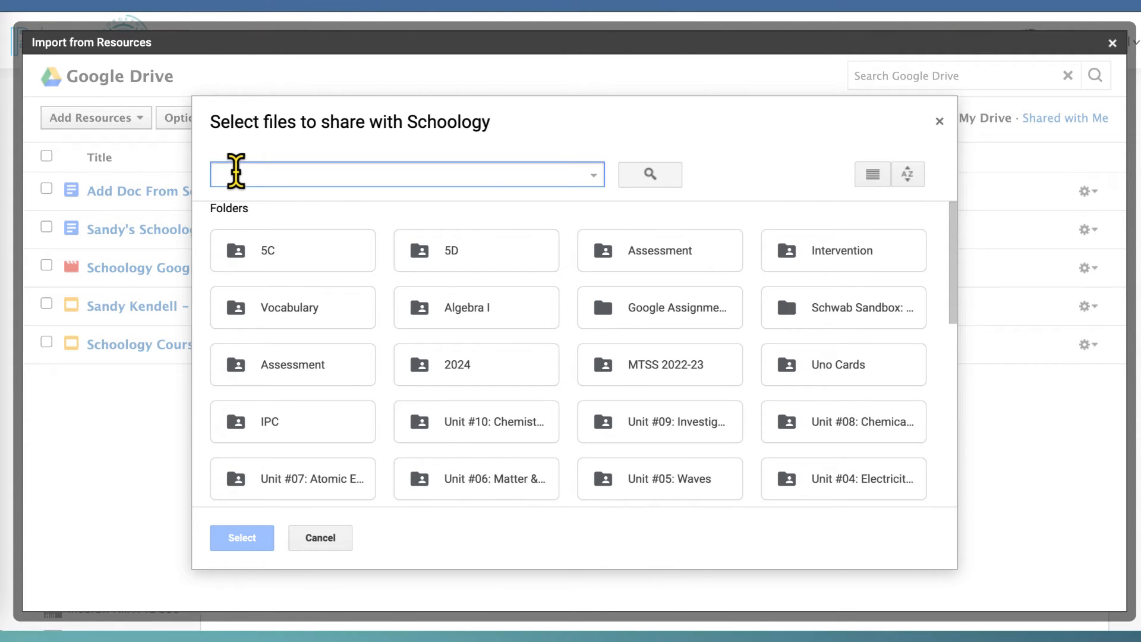
text(scavanger hunt schoology)
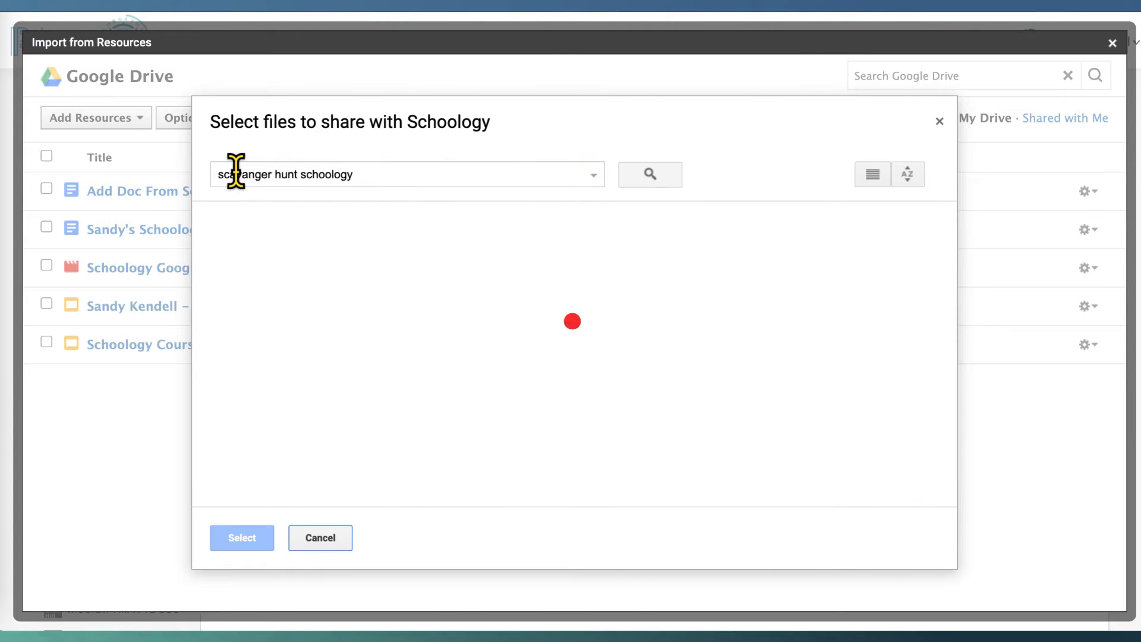
click(649, 173)
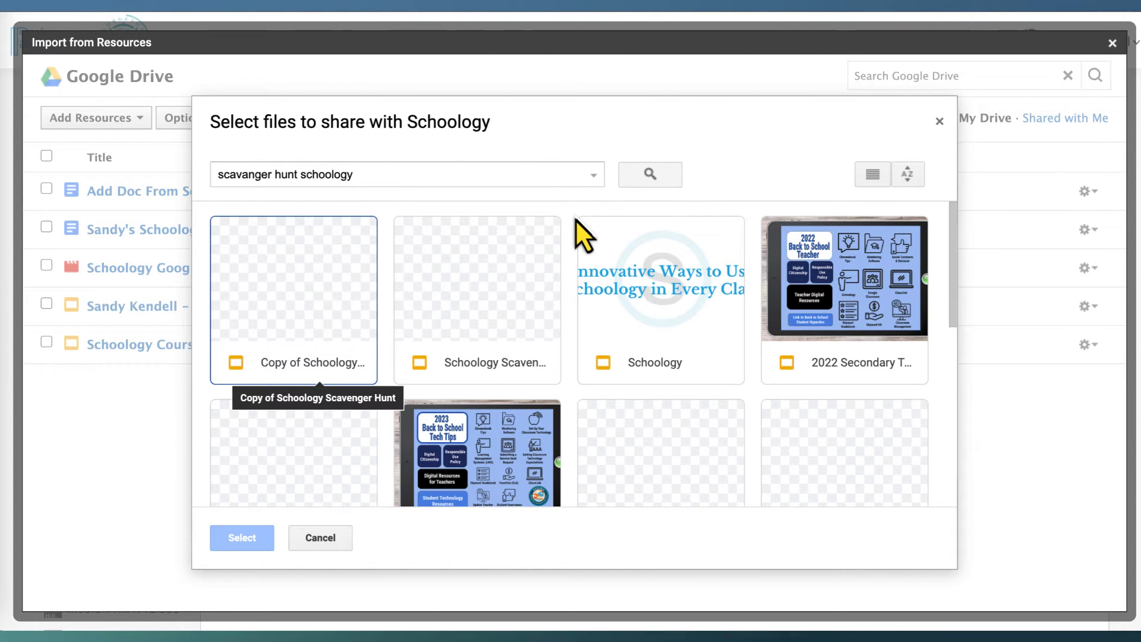
mouse_move(539, 270)
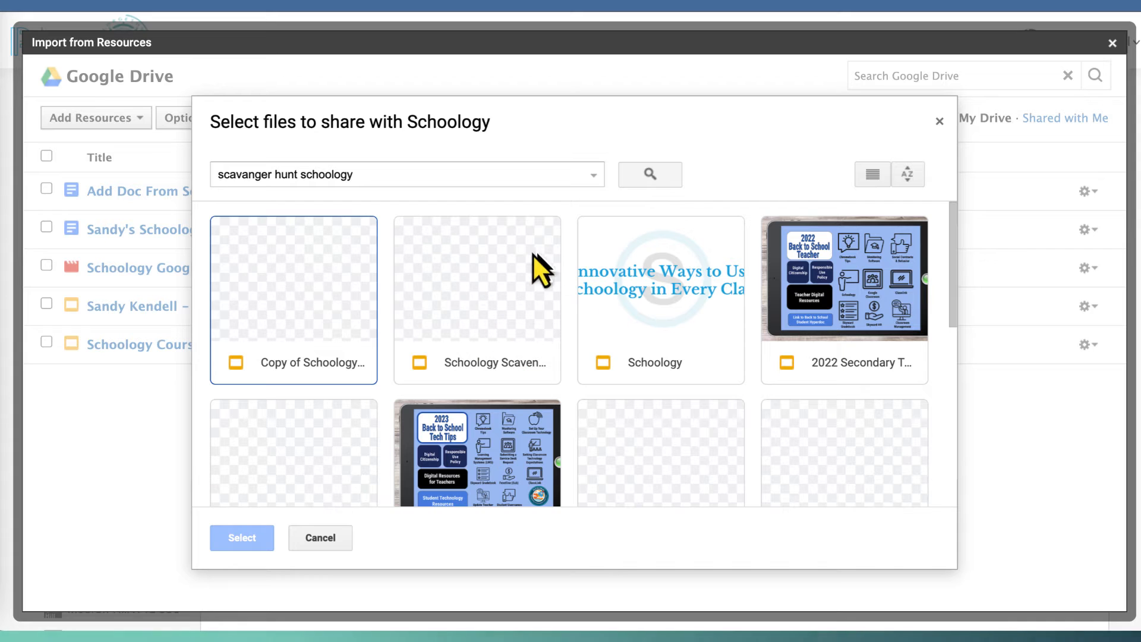
mouse_move(653, 326)
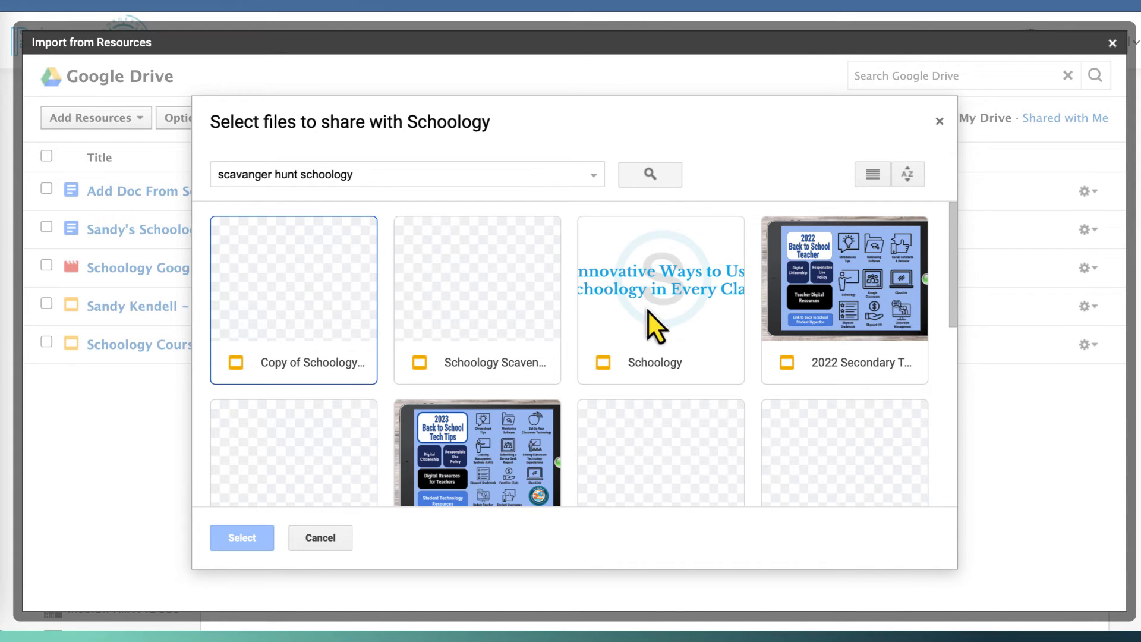
mouse_move(871, 175)
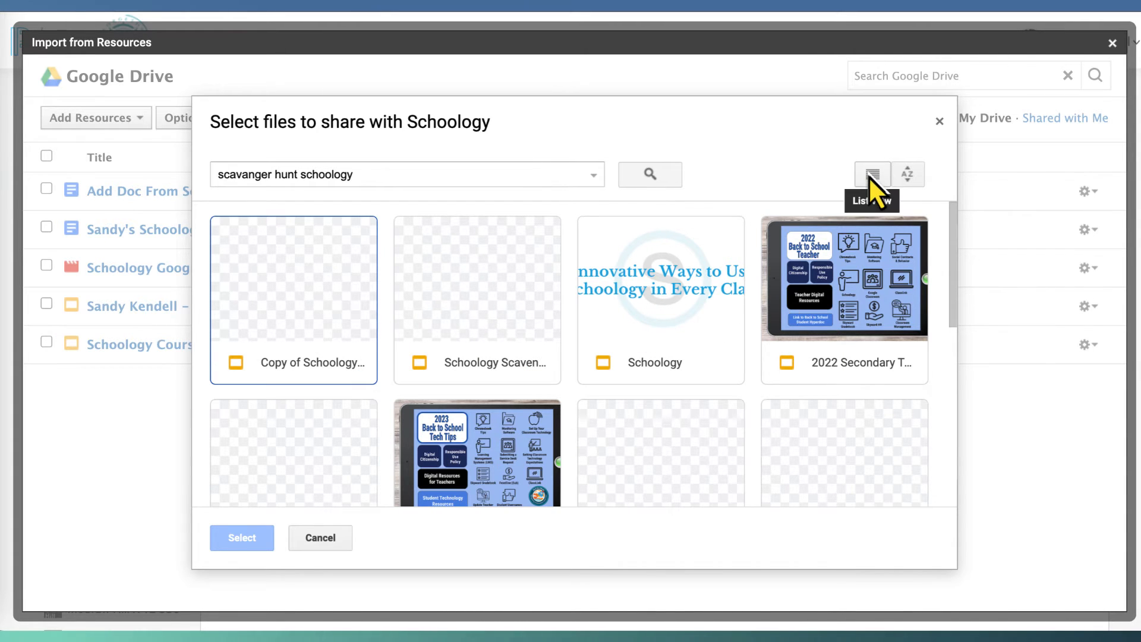
Select the 'Copy of Schoology Scavenger Hunt' deck from the list-view search results.
click(871, 173)
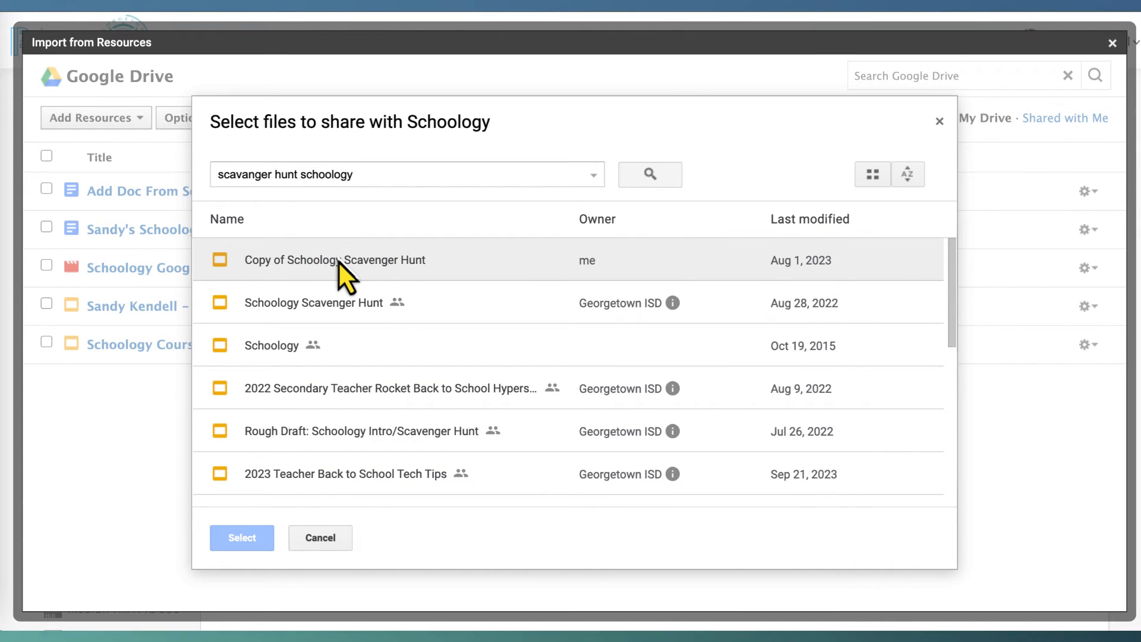
click(320, 538)
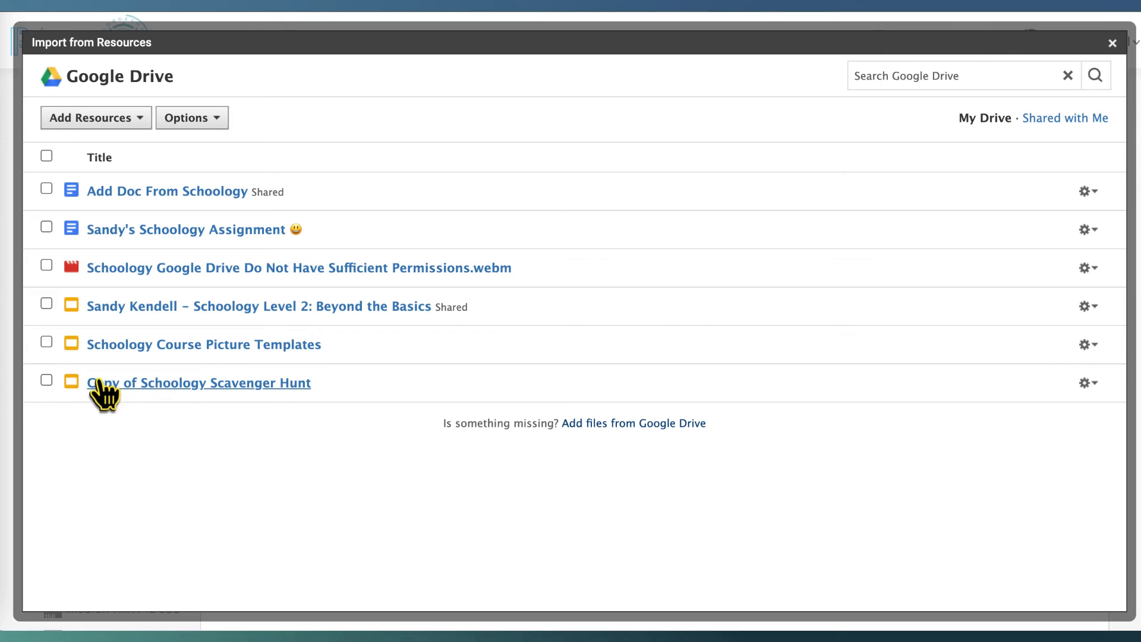
mouse_move(306, 442)
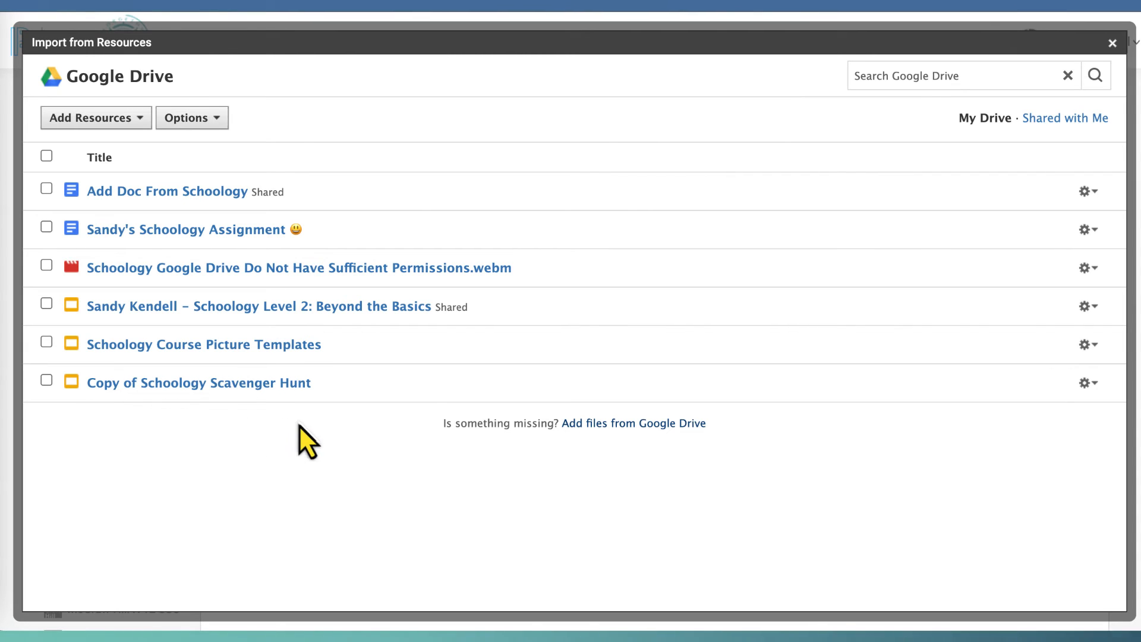
mouse_move(280, 459)
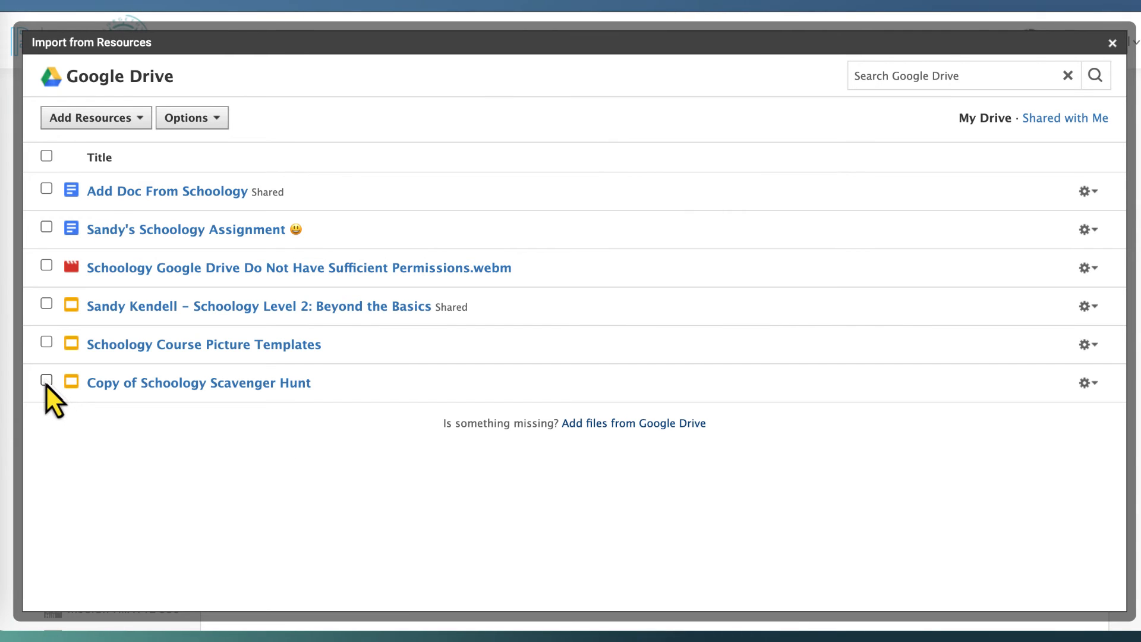
Mark 'Copy of Schoology Scavenger Hunt' for import and show the link/embed import choices.
click(47, 380)
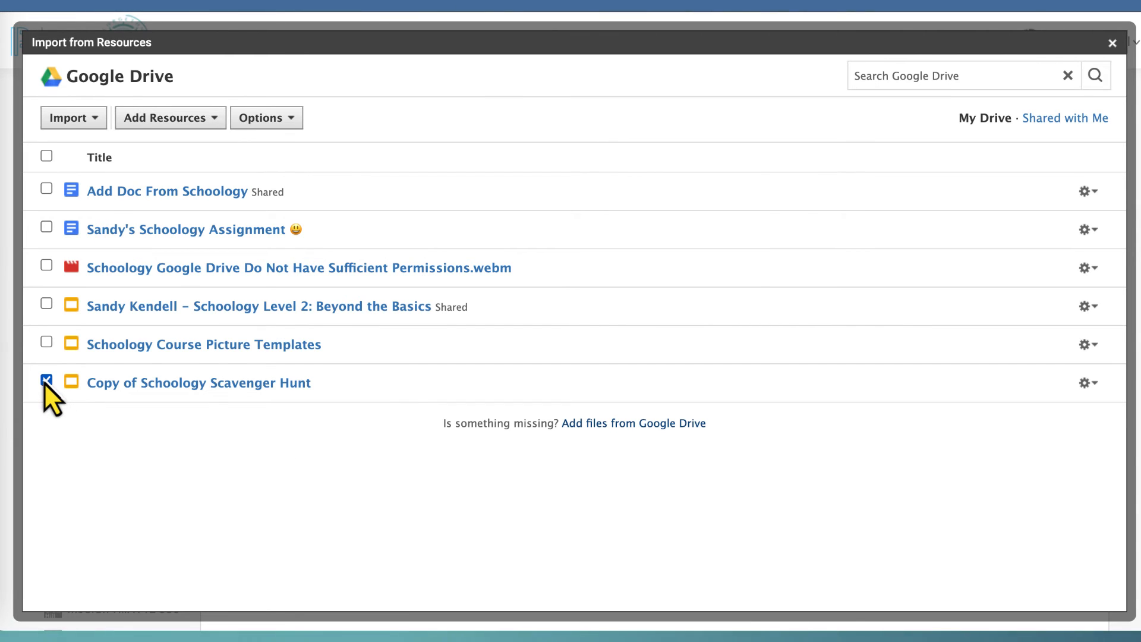
click(69, 118)
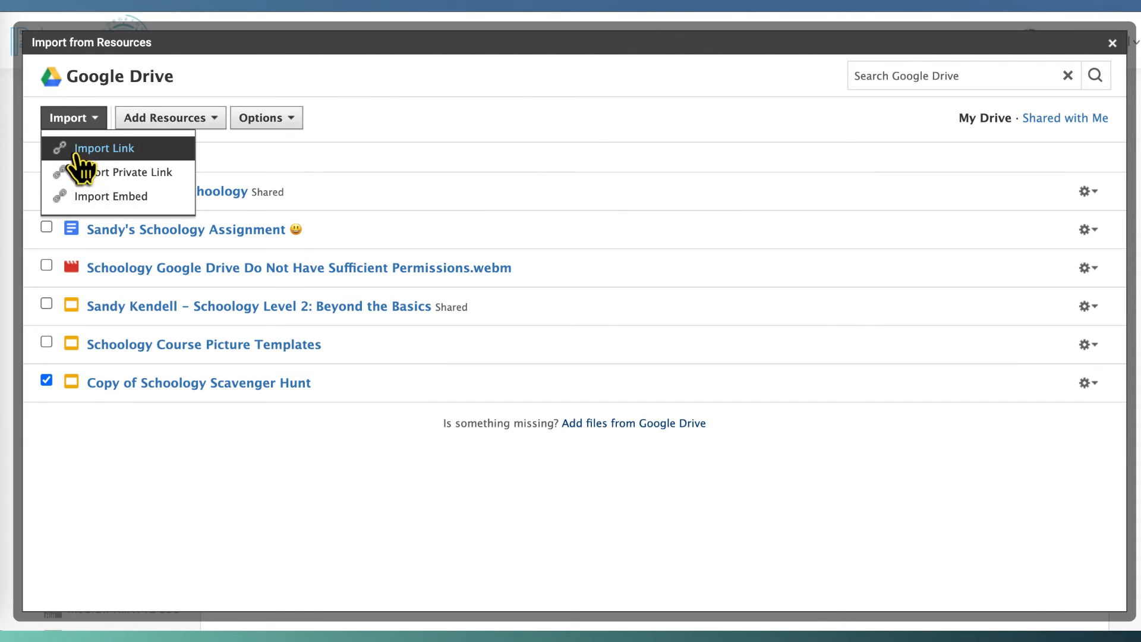
mouse_move(77, 200)
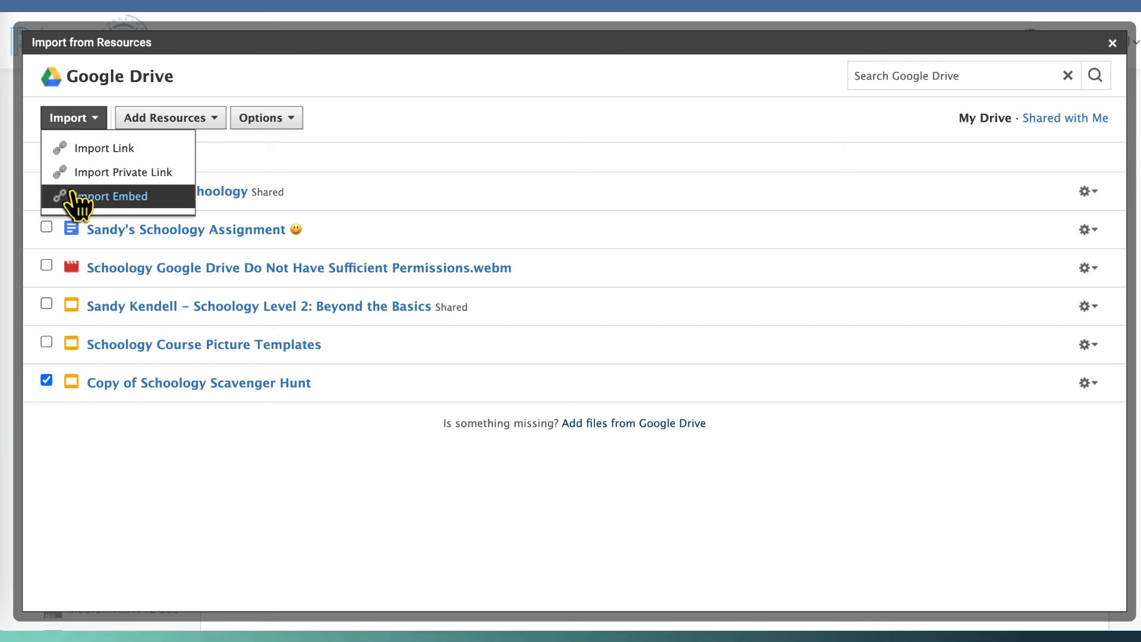
mouse_move(78, 205)
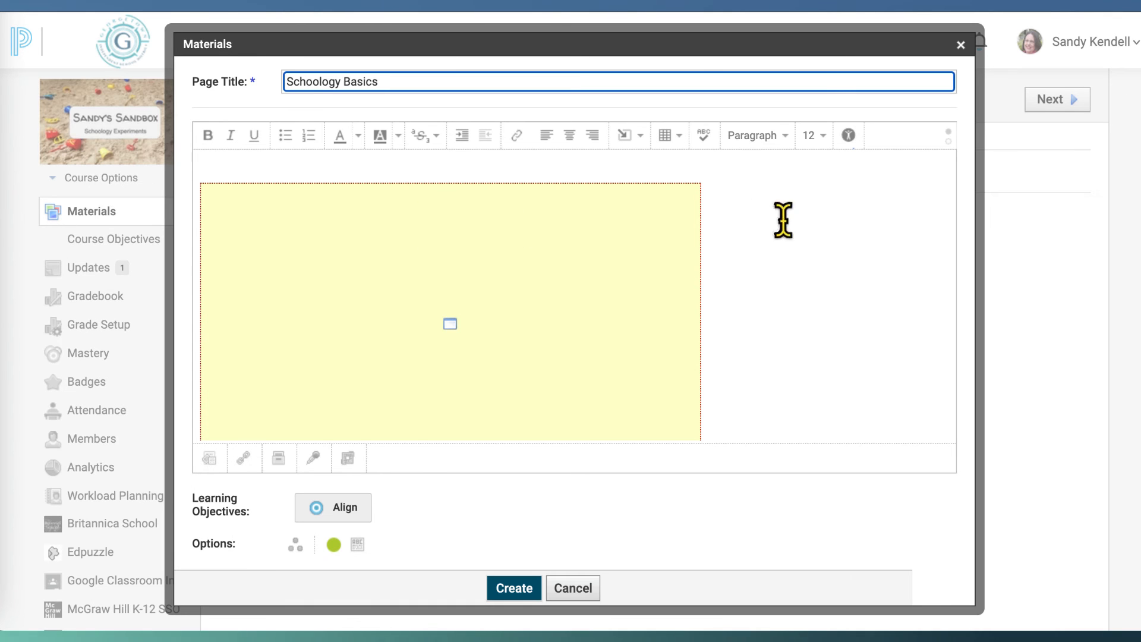
mouse_move(795, 281)
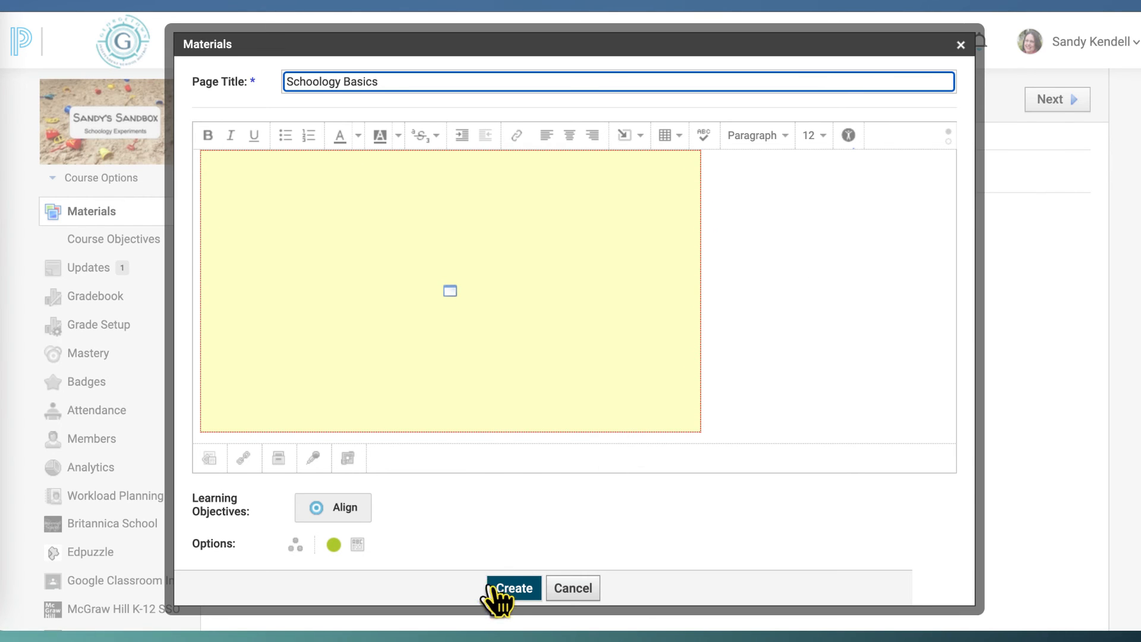
Create the Schoology Basics page with the embedded scavenger hunt slide deck.
click(512, 589)
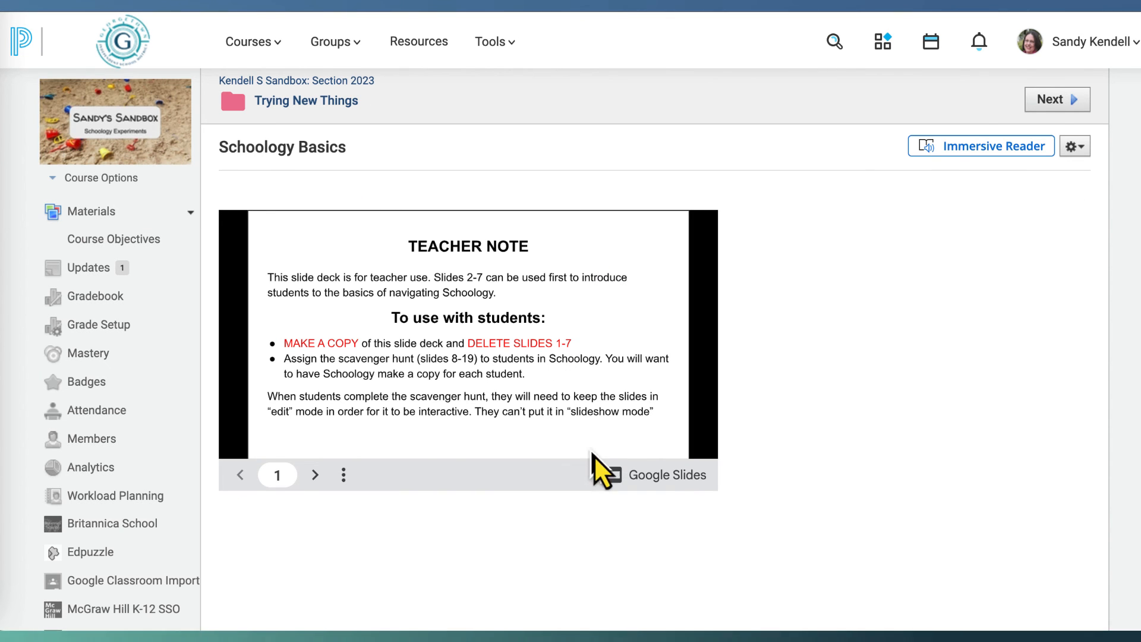
click(314, 474)
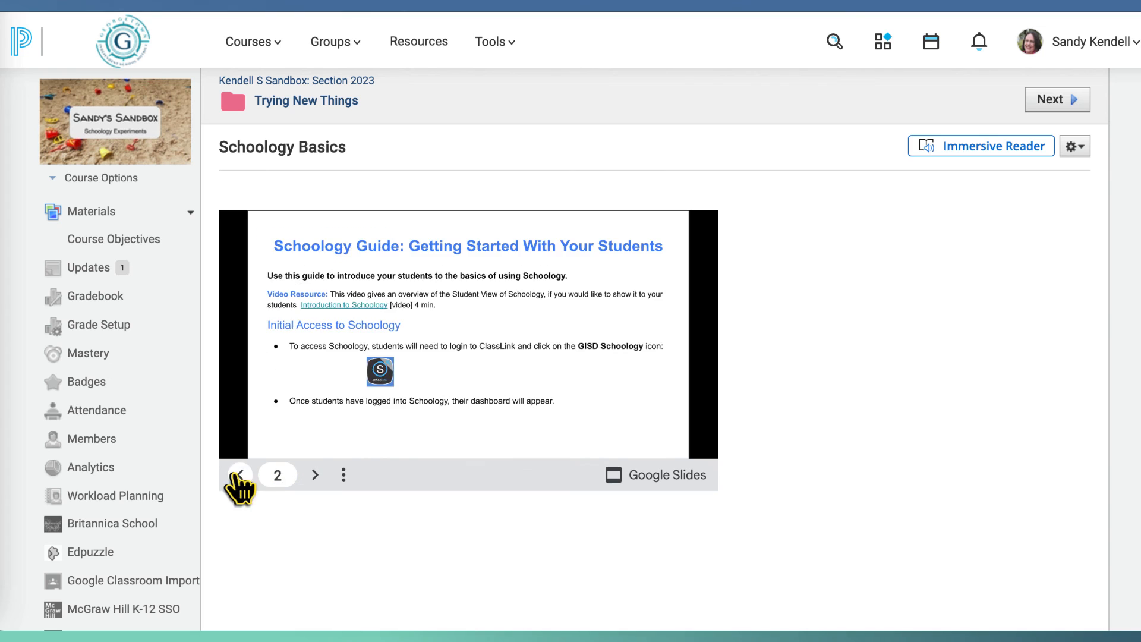
click(240, 474)
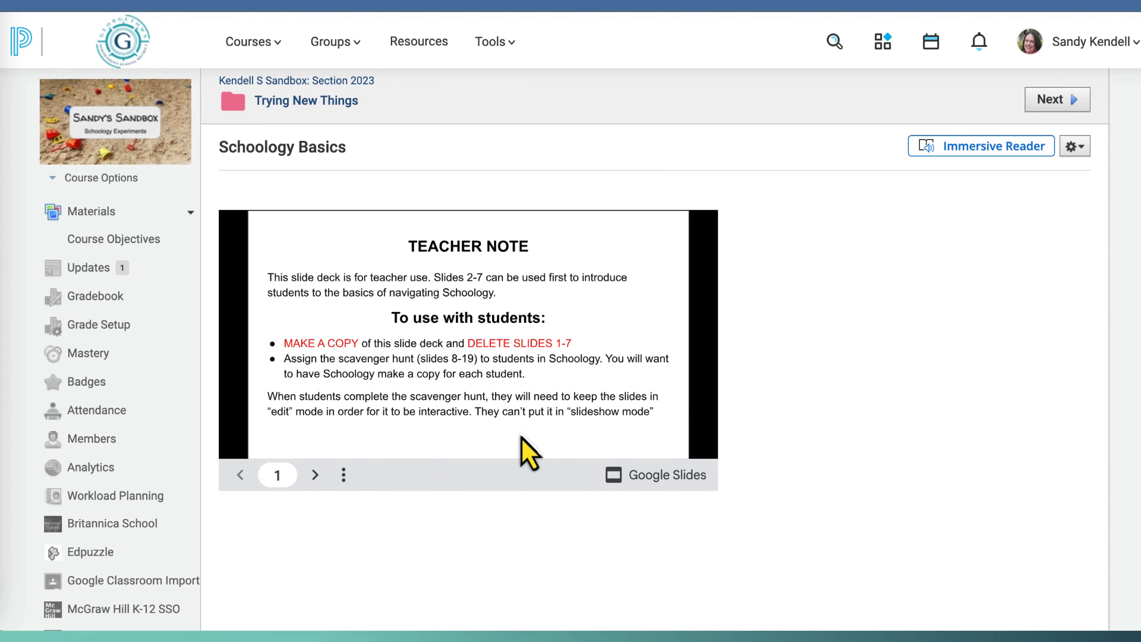
mouse_move(861, 339)
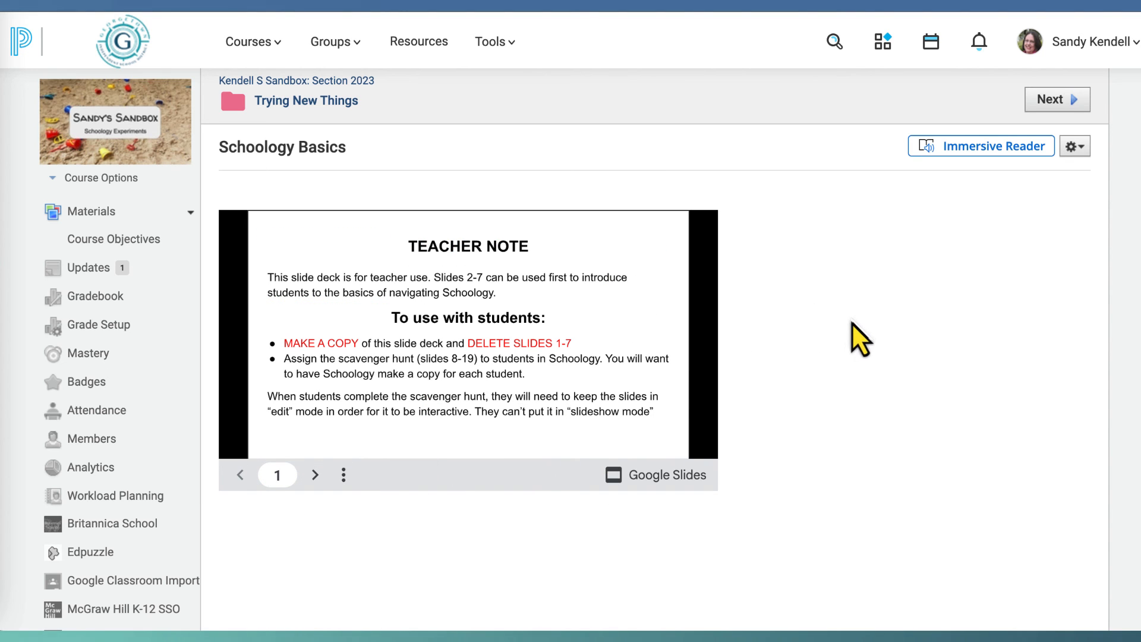
mouse_move(851, 332)
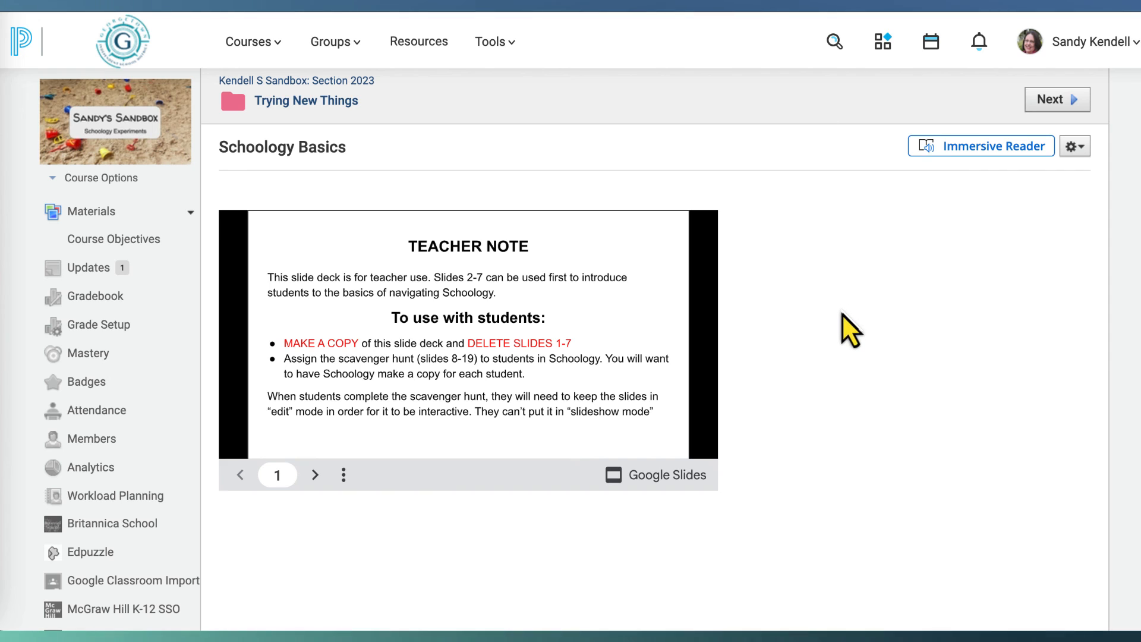
mouse_move(876, 324)
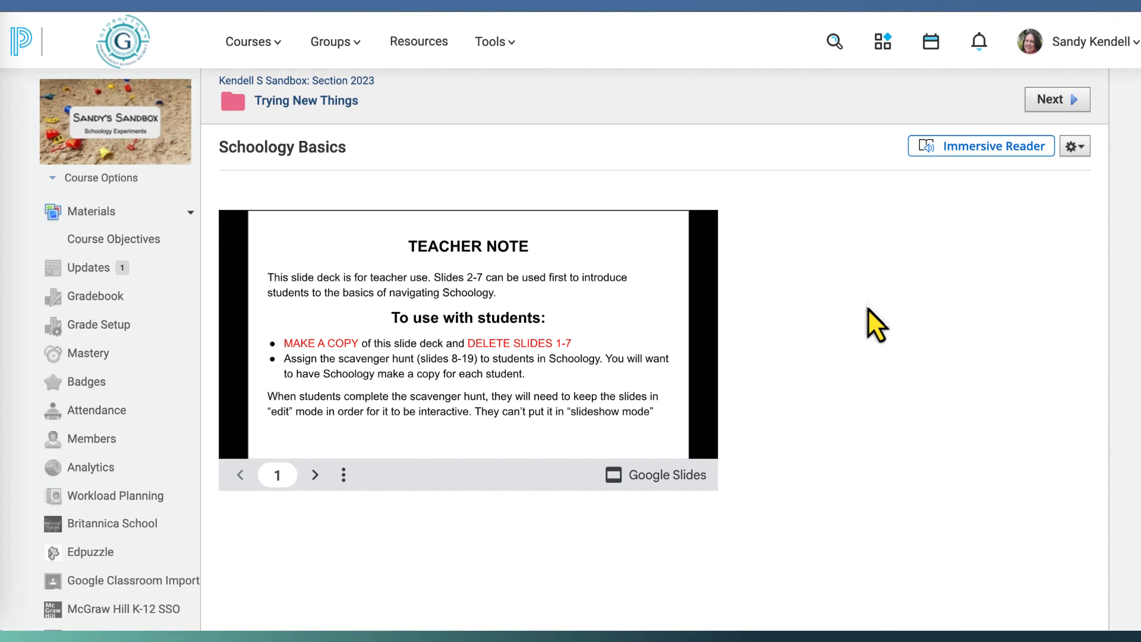
mouse_move(879, 316)
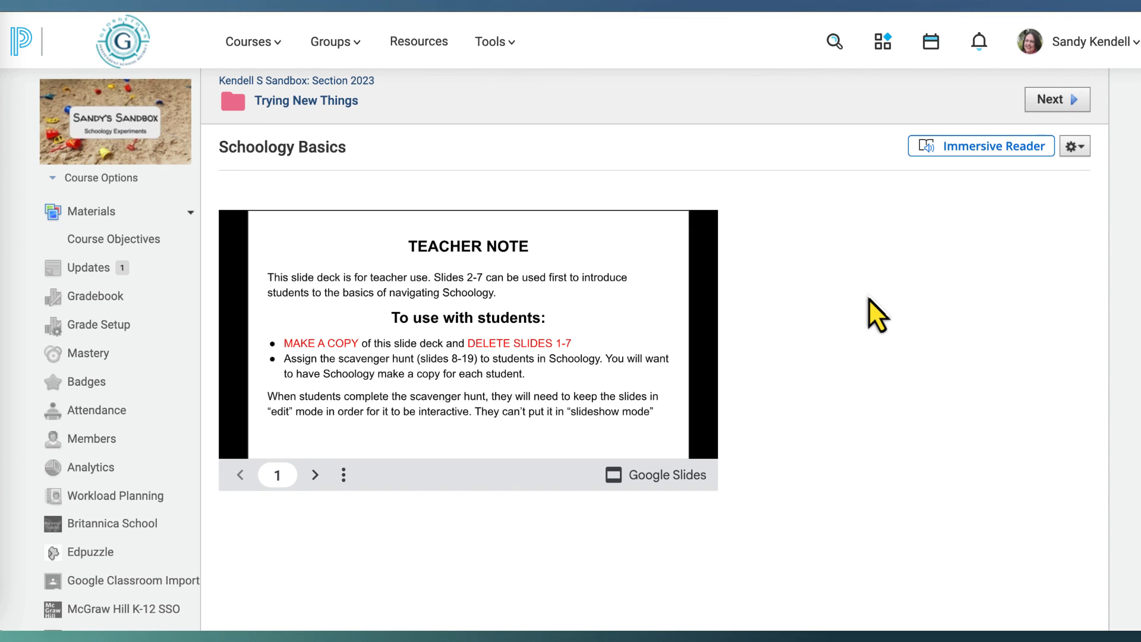
mouse_move(830, 284)
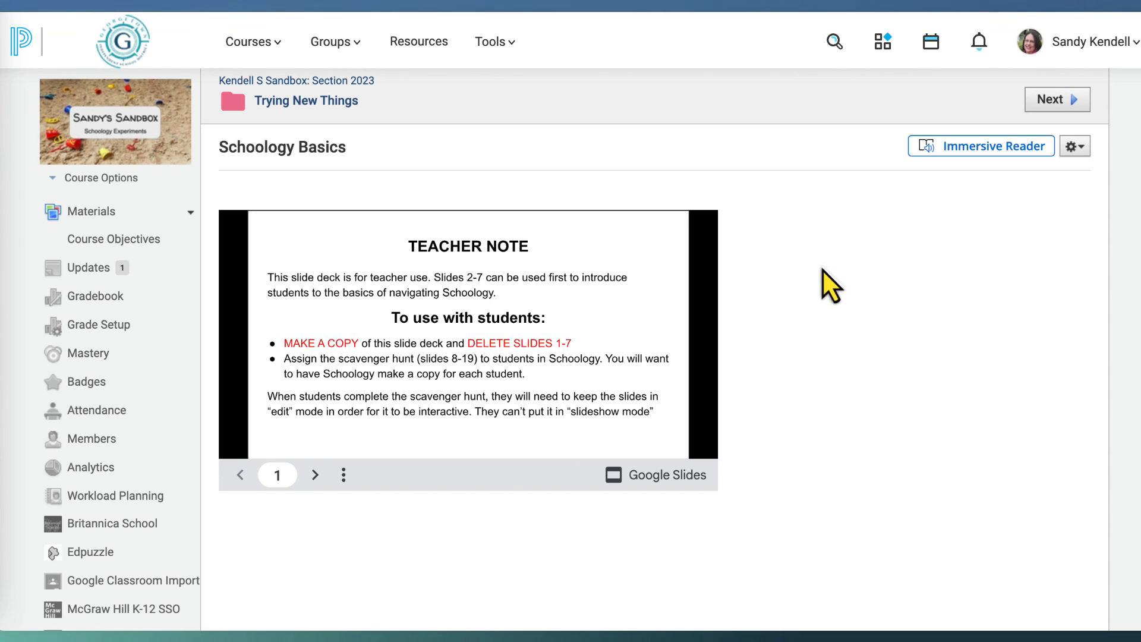
mouse_move(842, 330)
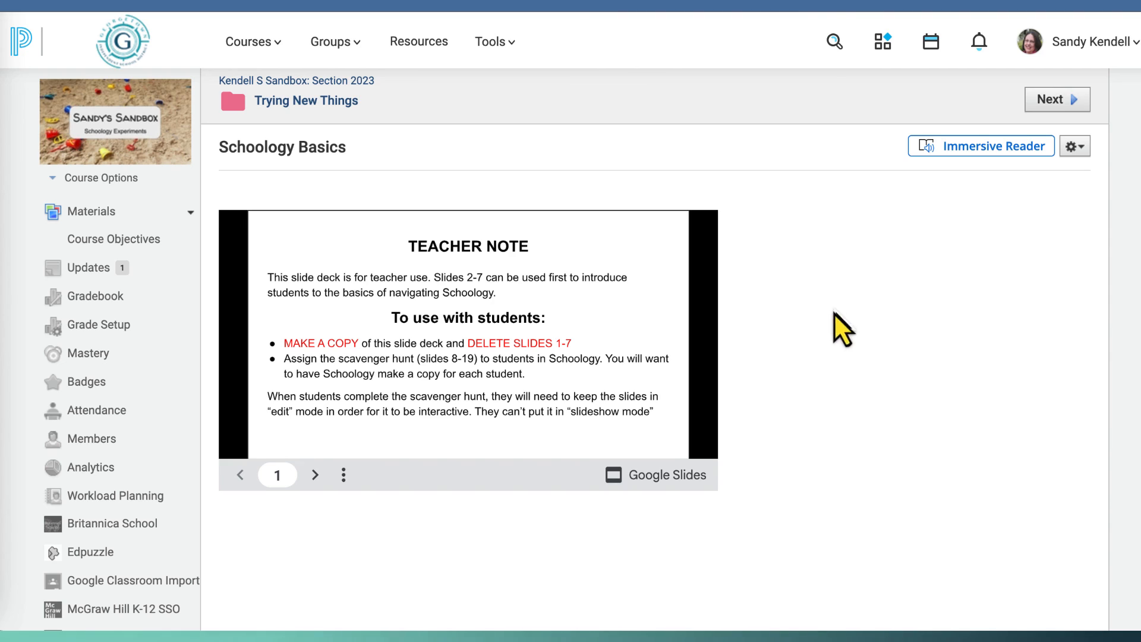